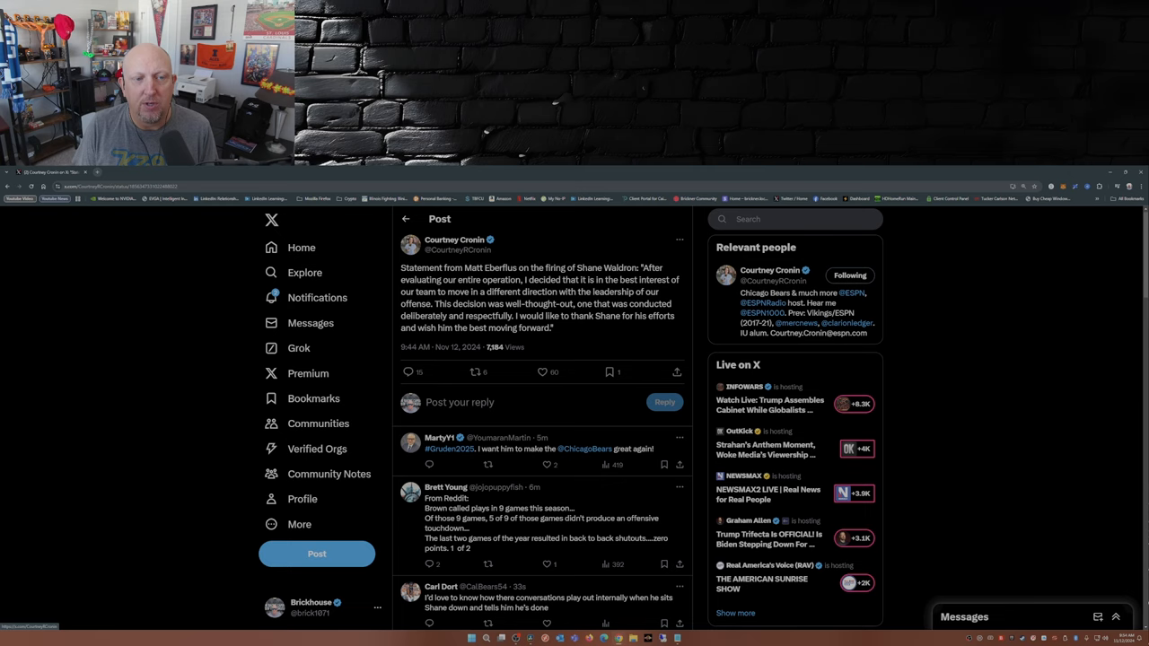
Scroll below Courtney Cronin's firing post to read replies mocking the 'well thought out' decision
click(479, 371)
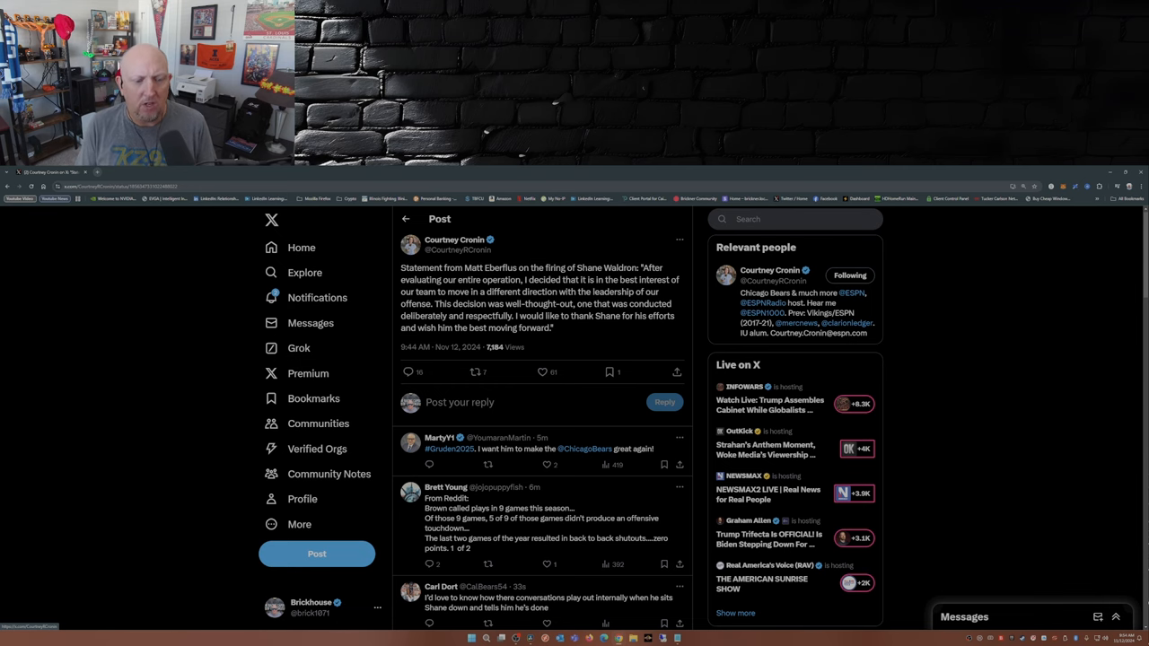
scroll(down, 3)
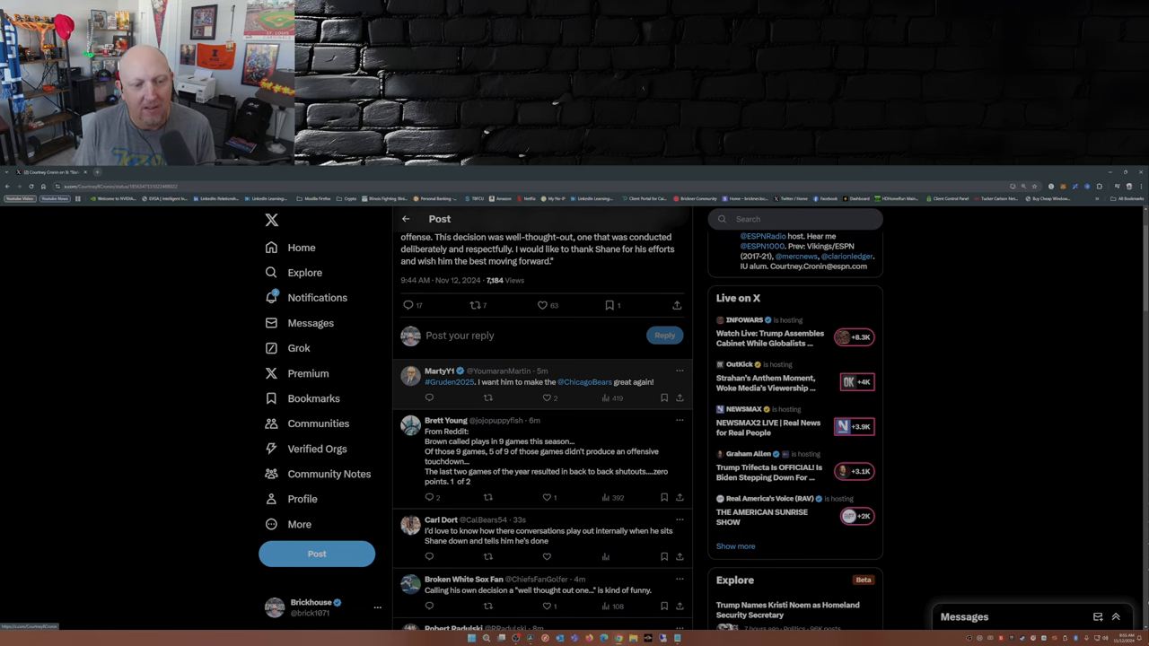
scroll(down, 3)
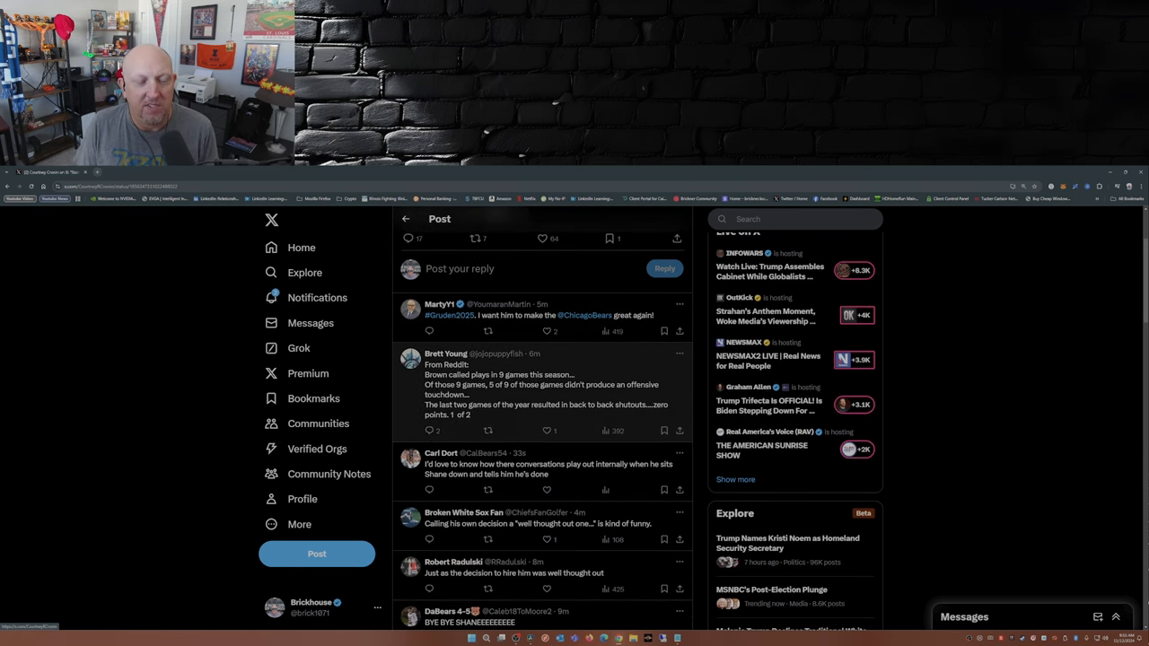
scroll(down, 3)
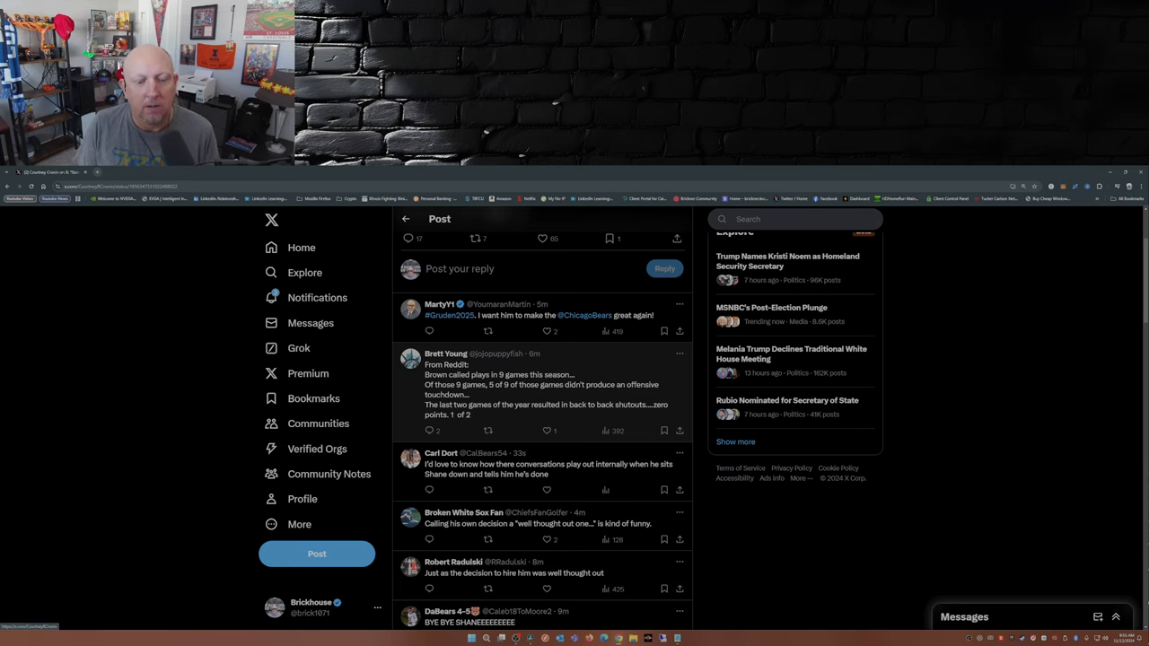
Scroll further down to replies calling the team a joke and demanding Eberflus's firing
scroll(down, 3)
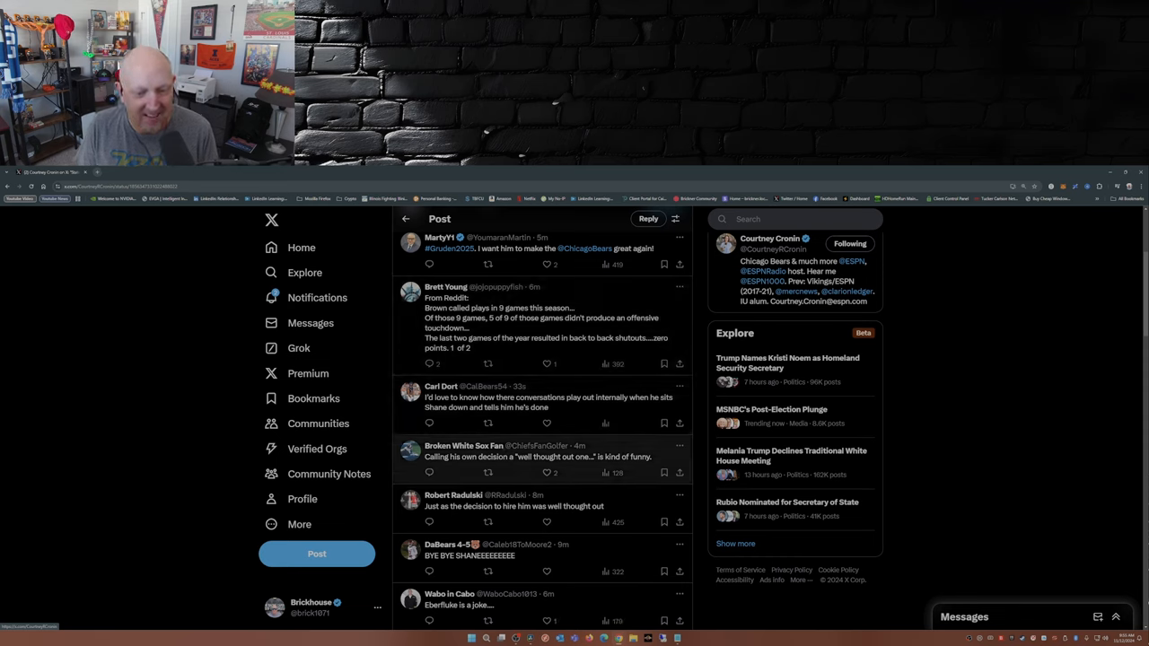
scroll(down, 3)
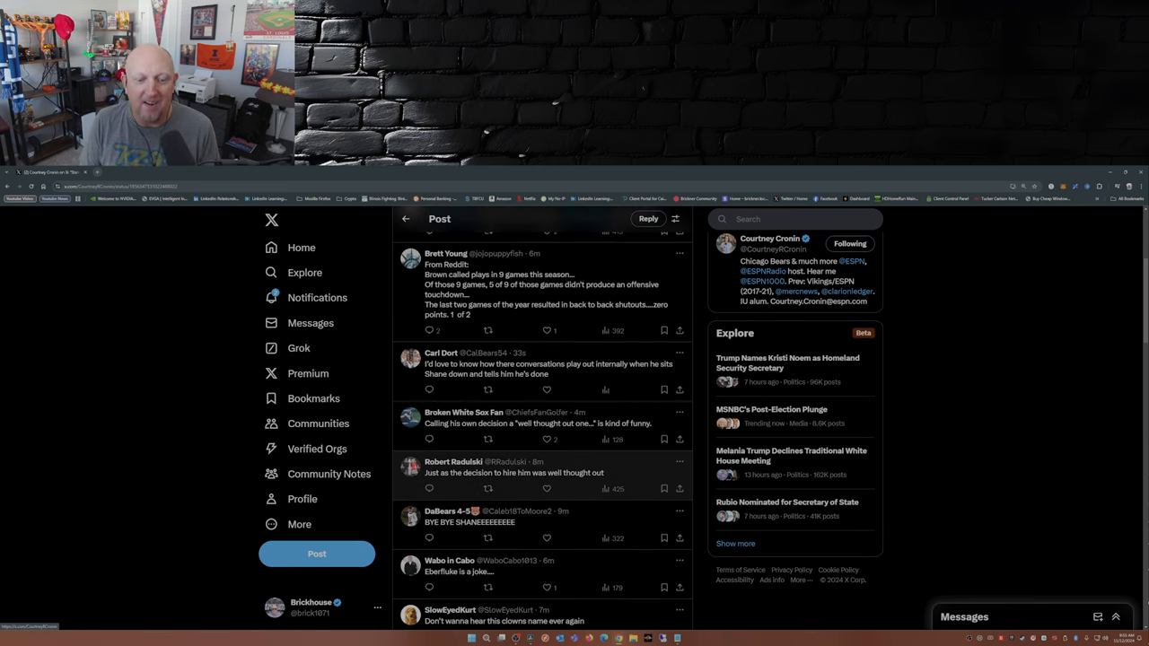
scroll(down, 3)
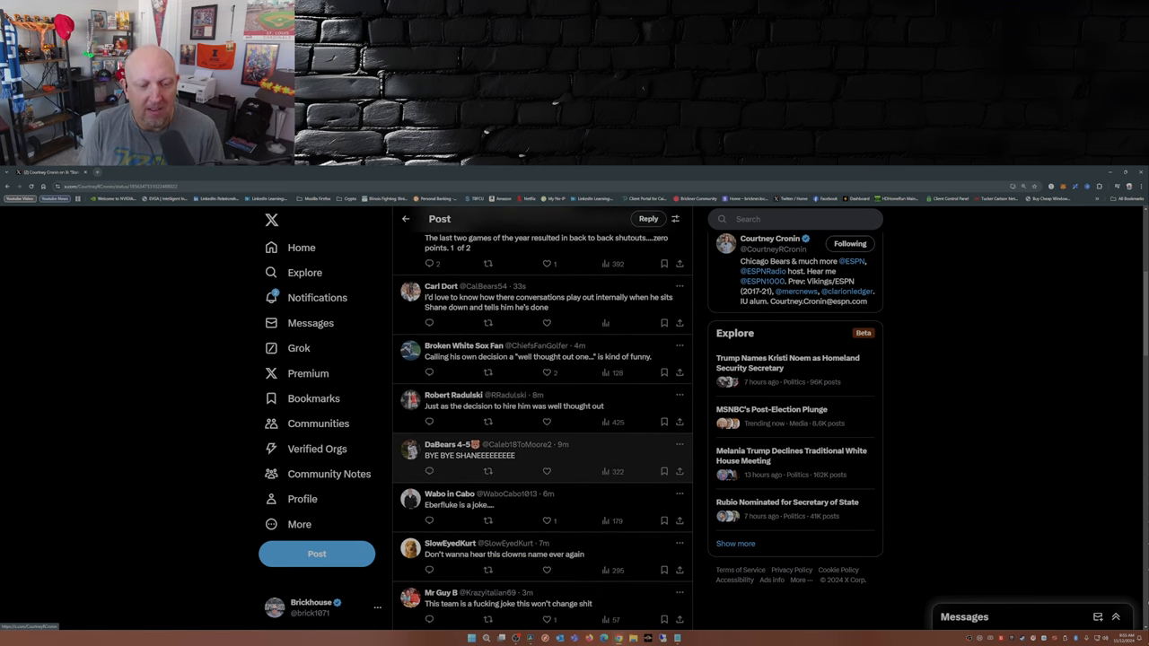
scroll(down, 3)
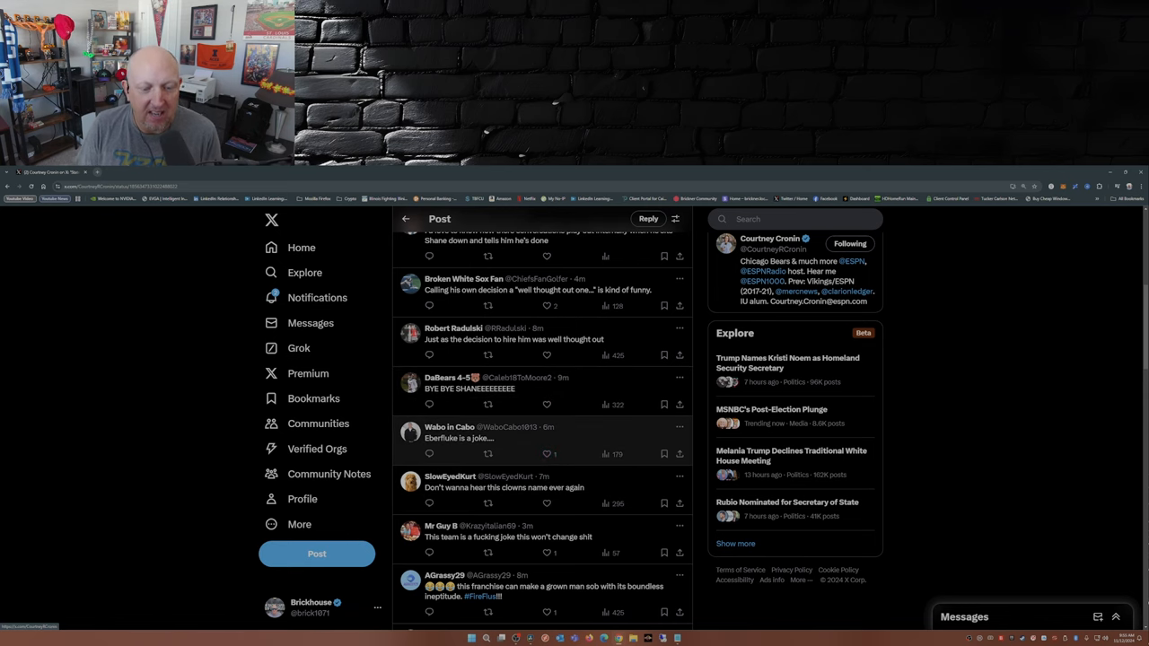
scroll(down, 3)
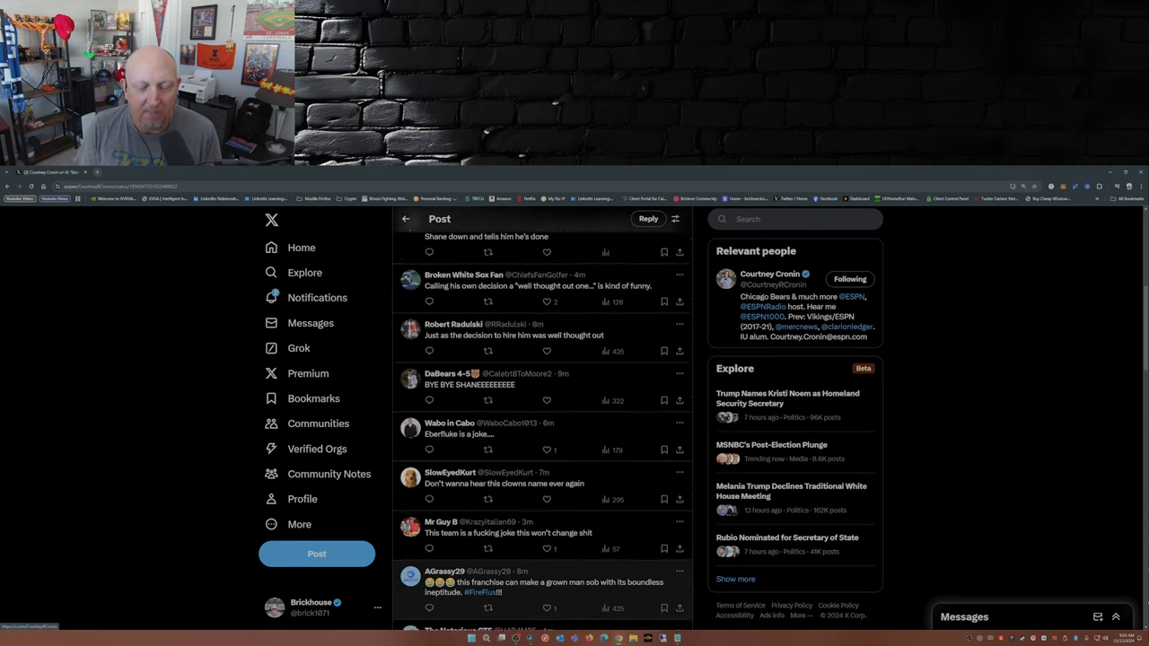